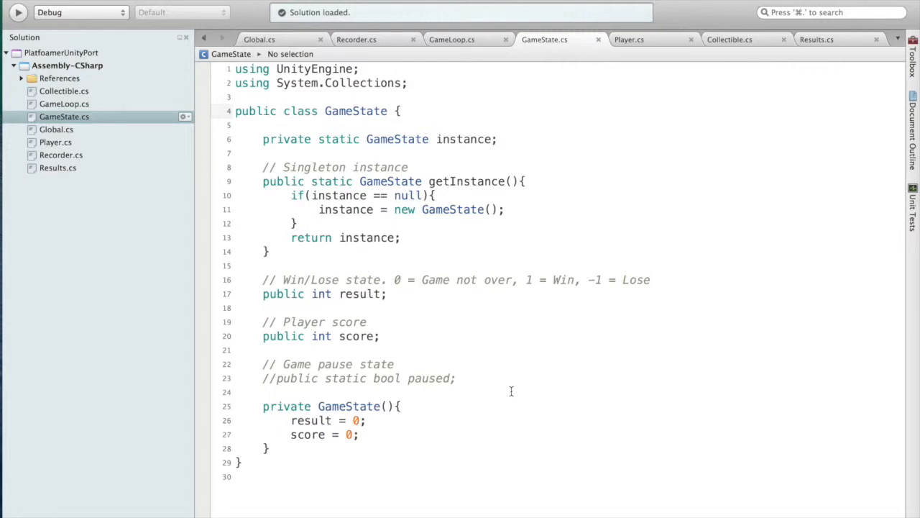
Switch from GameState.cs to the Player.cs script showing sprite states and velocity constants
click(629, 40)
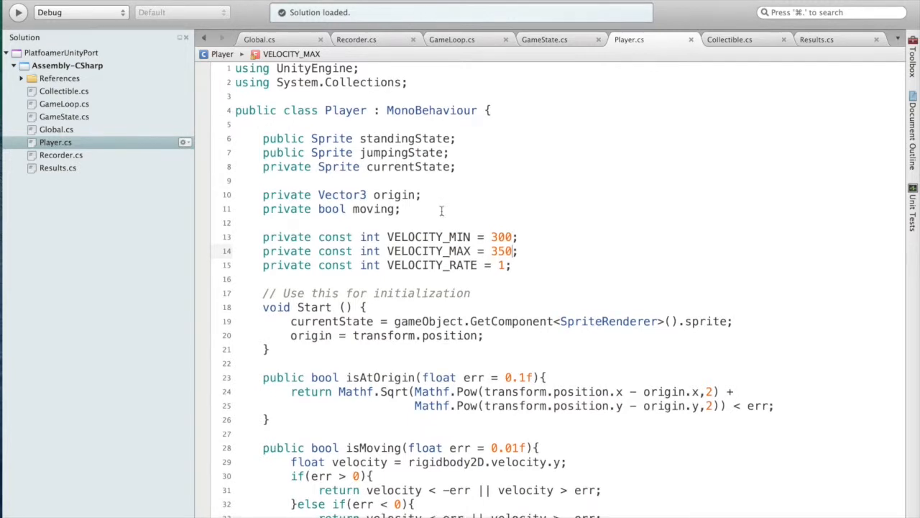
scroll(down, 3)
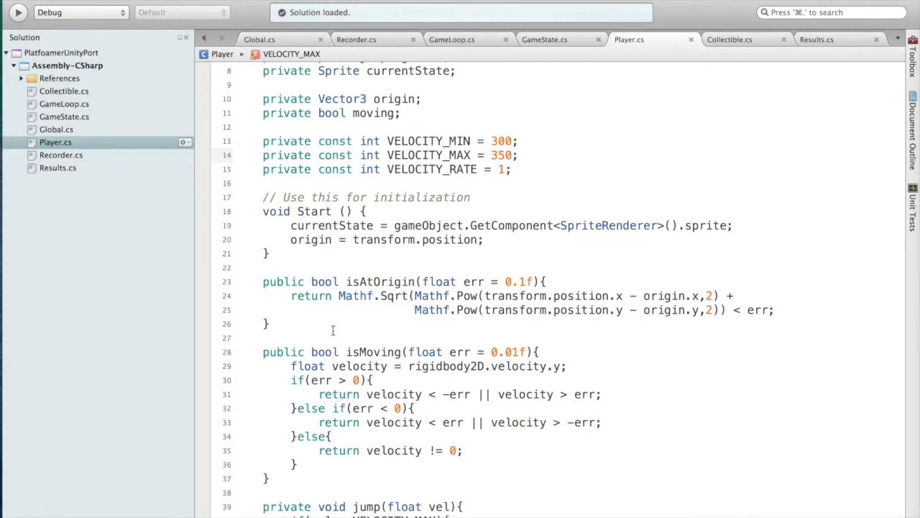
scroll(down, 3)
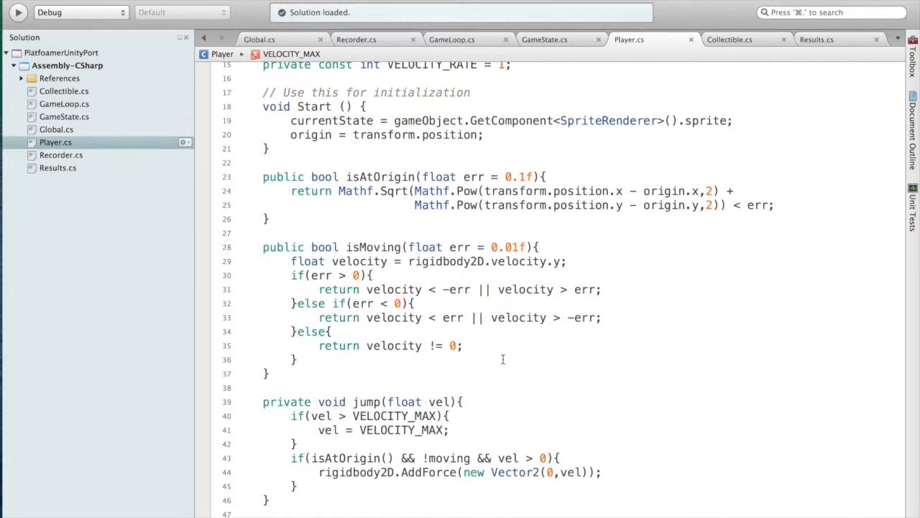
scroll(down, 3)
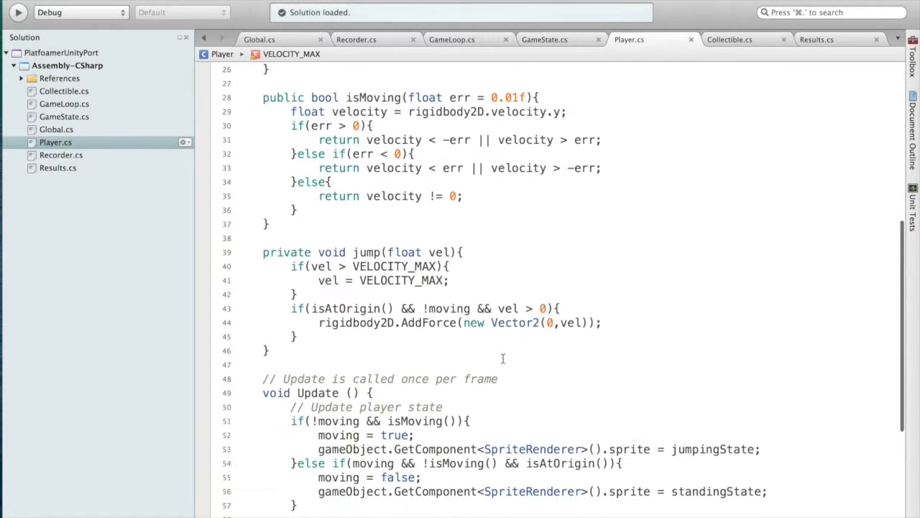
scroll(down, 3)
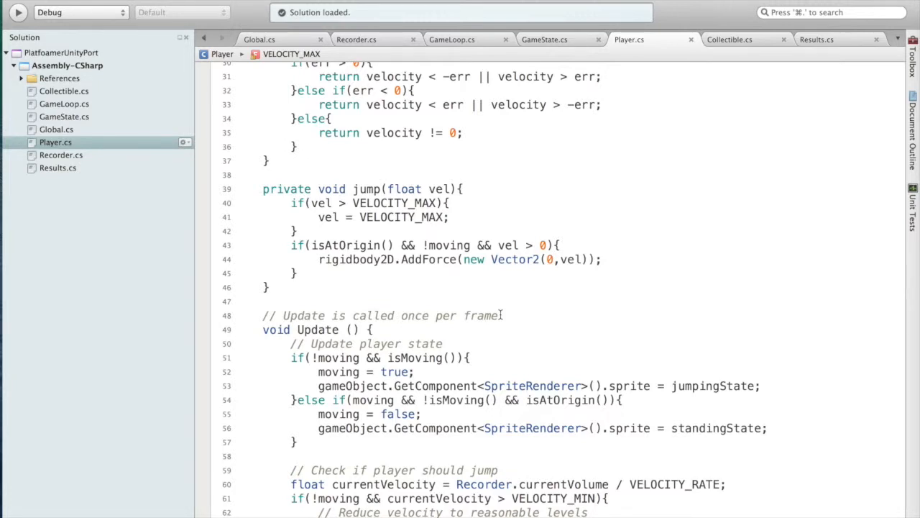
scroll(down, 3)
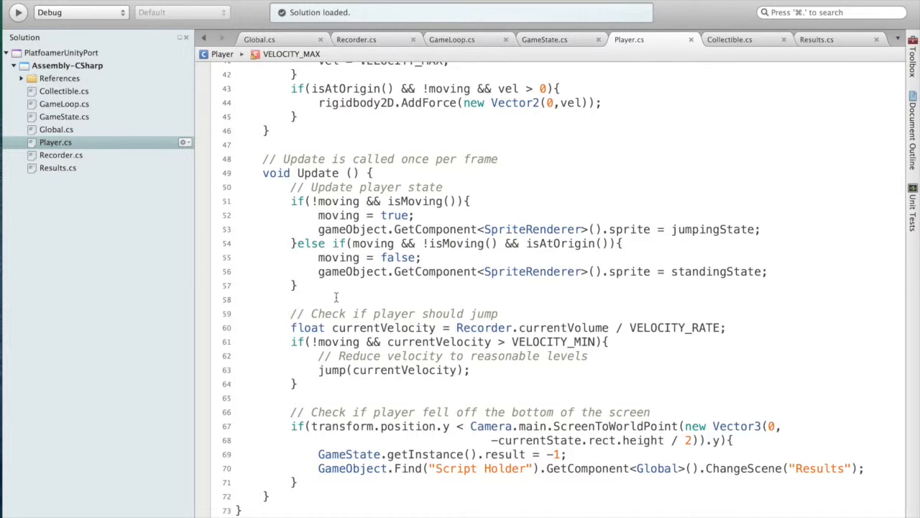
mouse_move(417, 285)
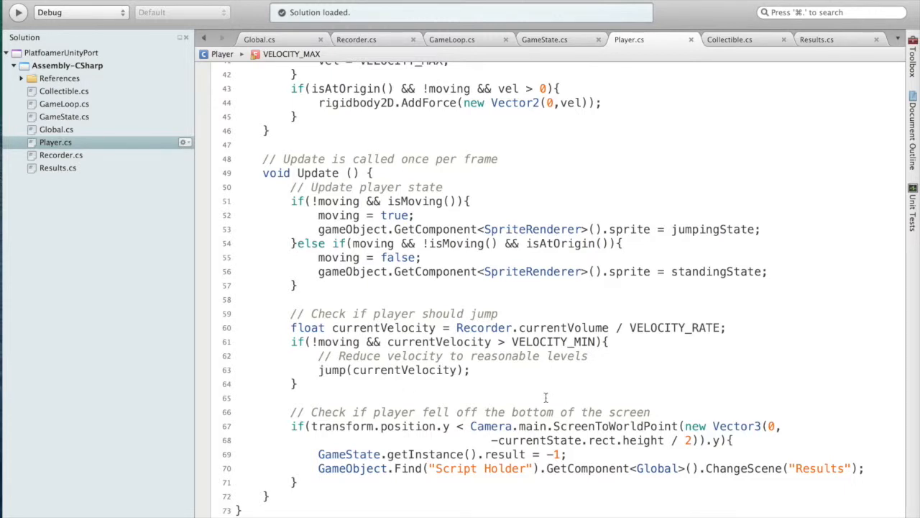
mouse_move(354, 391)
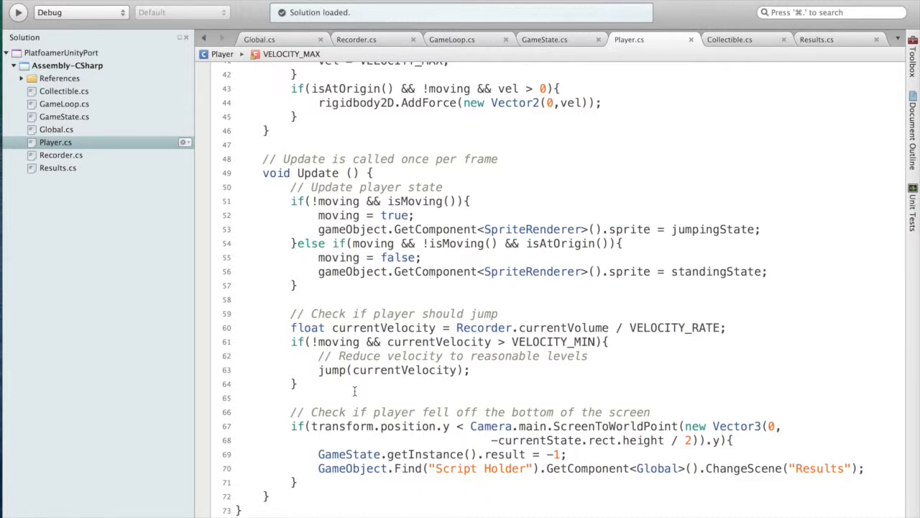
click(729, 39)
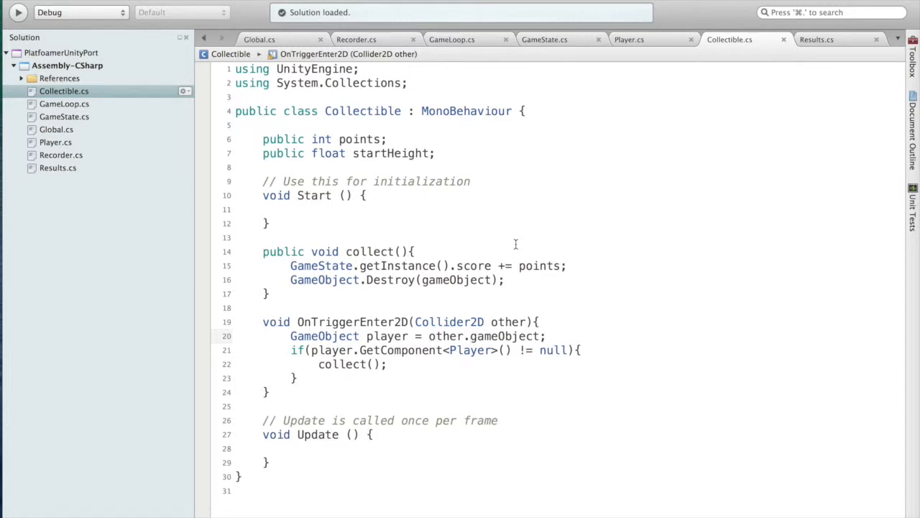
mouse_move(558, 330)
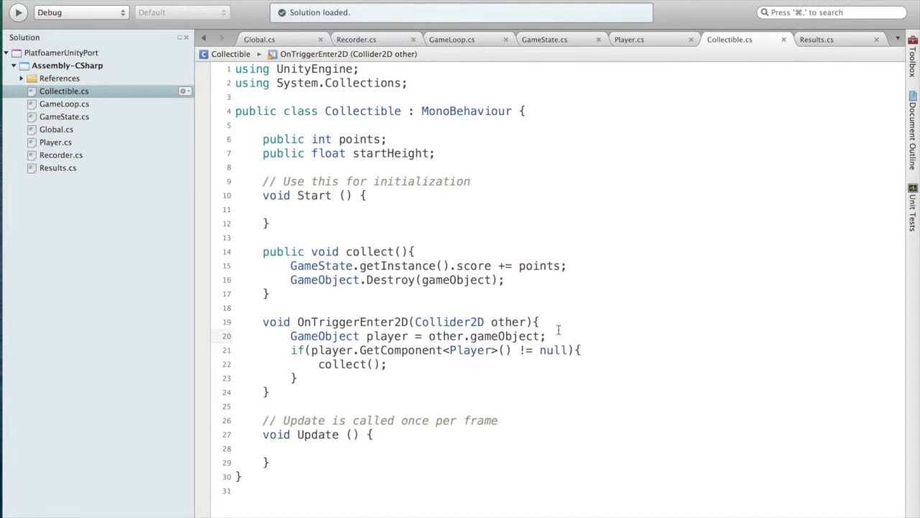
Switch to the Results.cs script with its win/lose messages and final score display
click(817, 40)
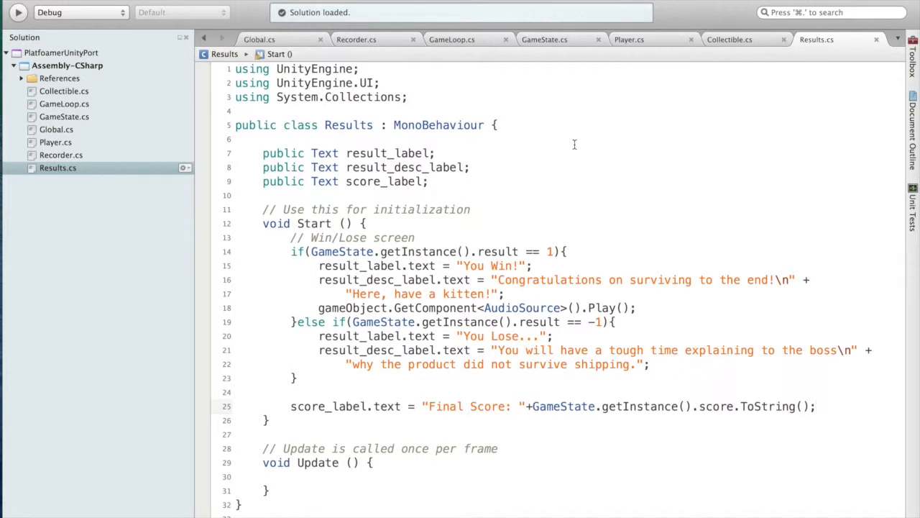
click(815, 406)
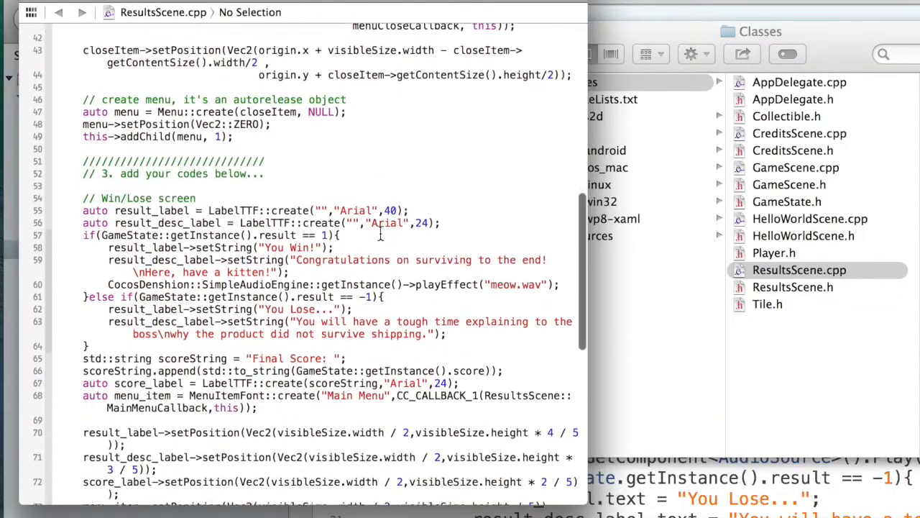
Review ResultsScene.cpp in Xcode, then switch to the original GameScene.cpp source
scroll(down, 3)
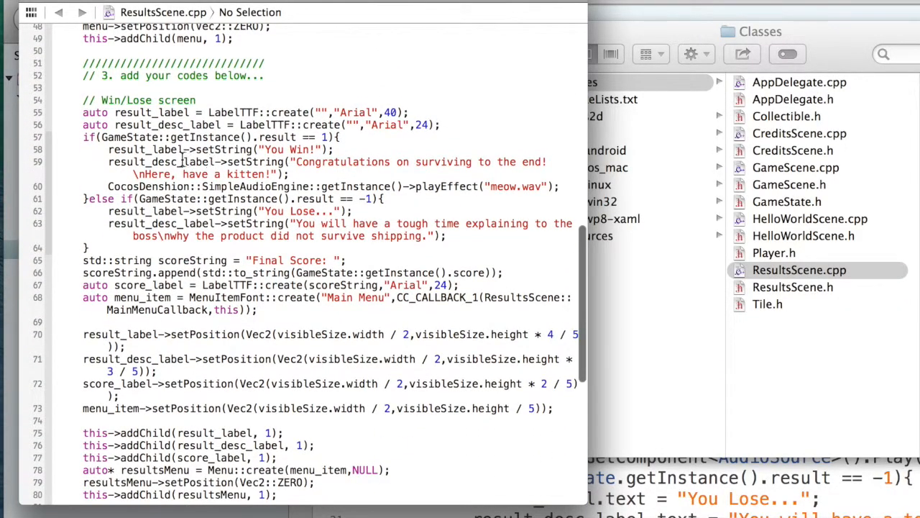
mouse_move(353, 173)
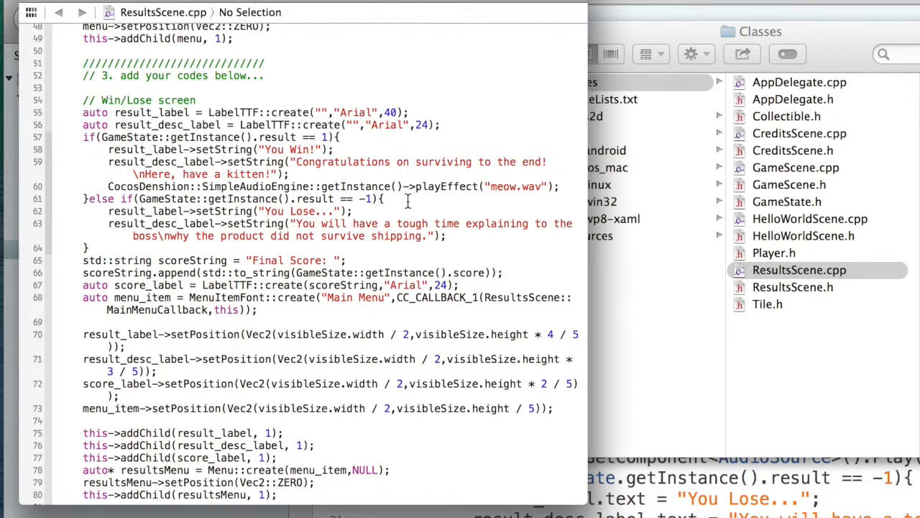
mouse_move(438, 208)
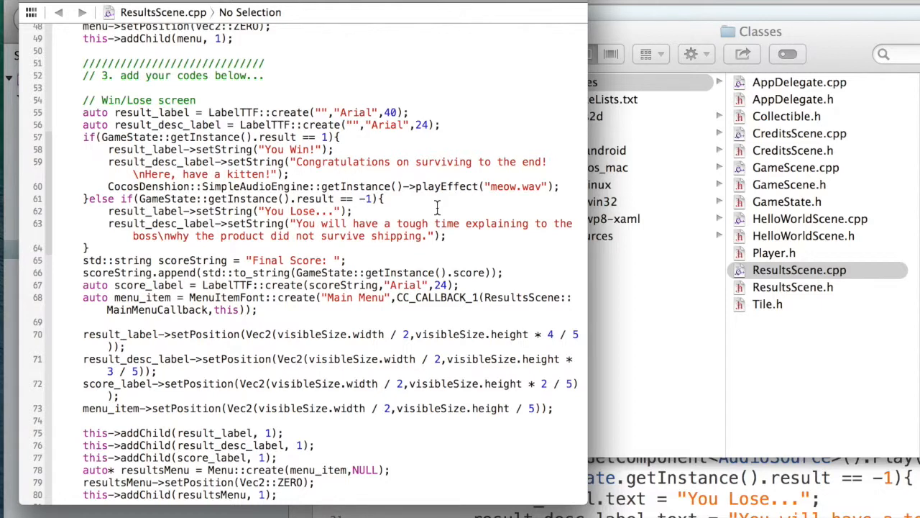
mouse_move(317, 301)
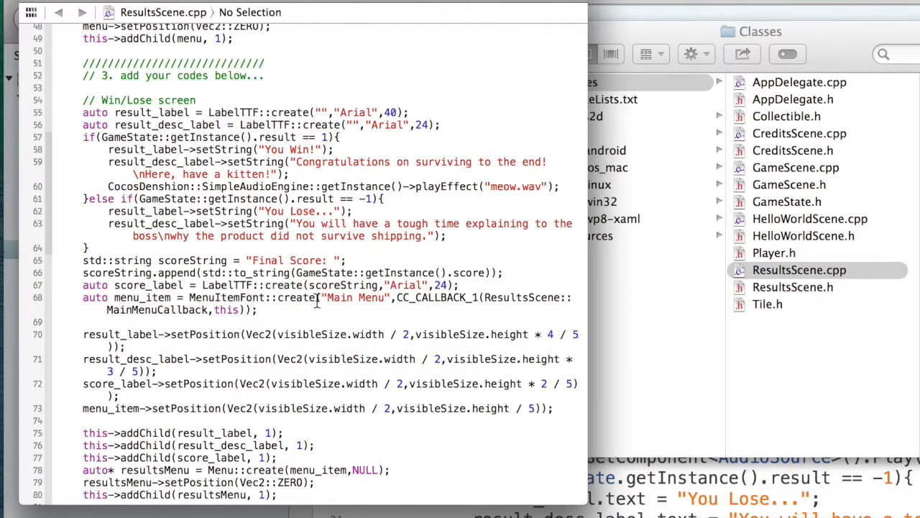
mouse_move(272, 409)
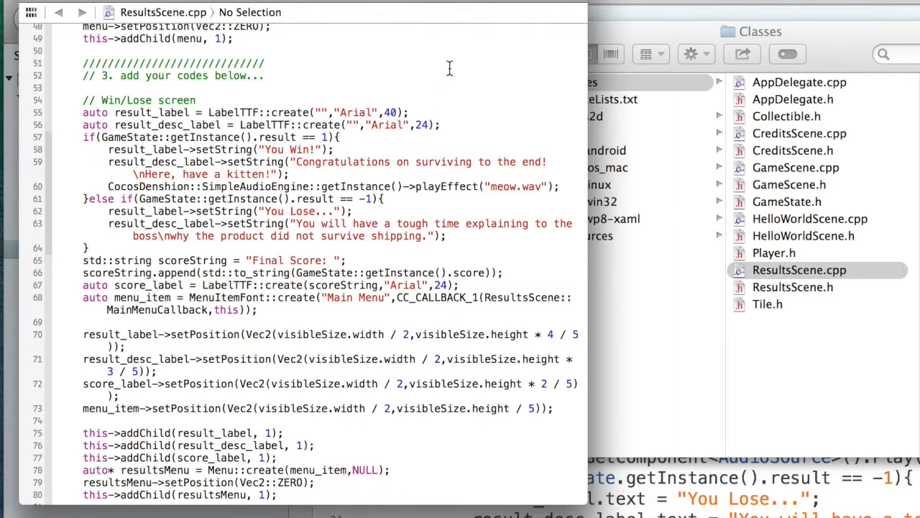
click(796, 167)
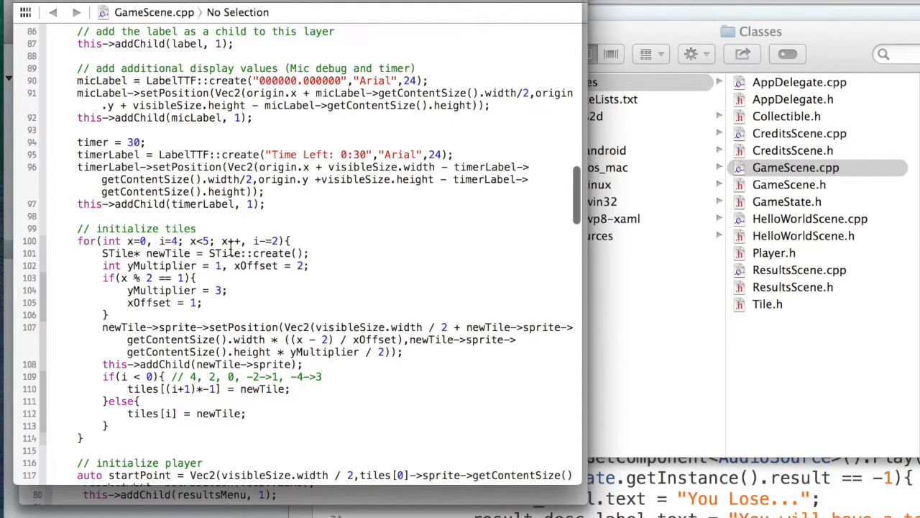
scroll(down, 3)
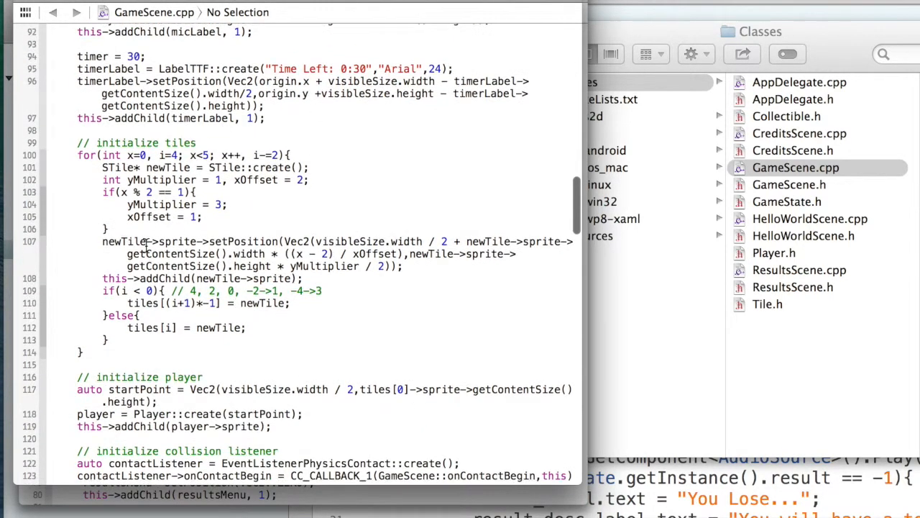
scroll(down, 3)
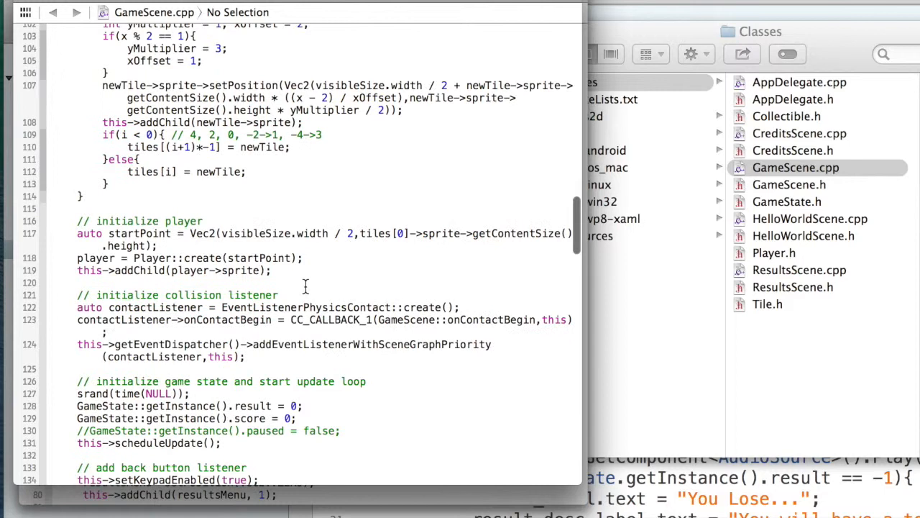
mouse_move(349, 277)
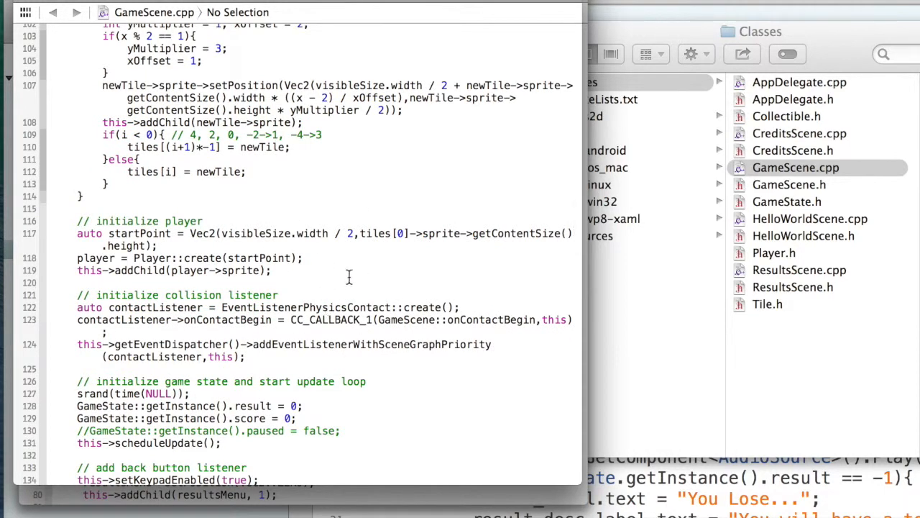
mouse_move(363, 266)
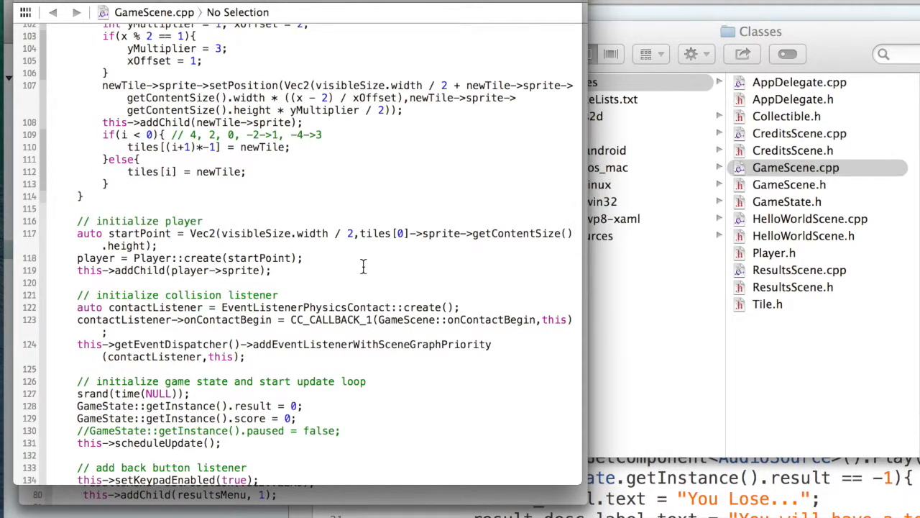